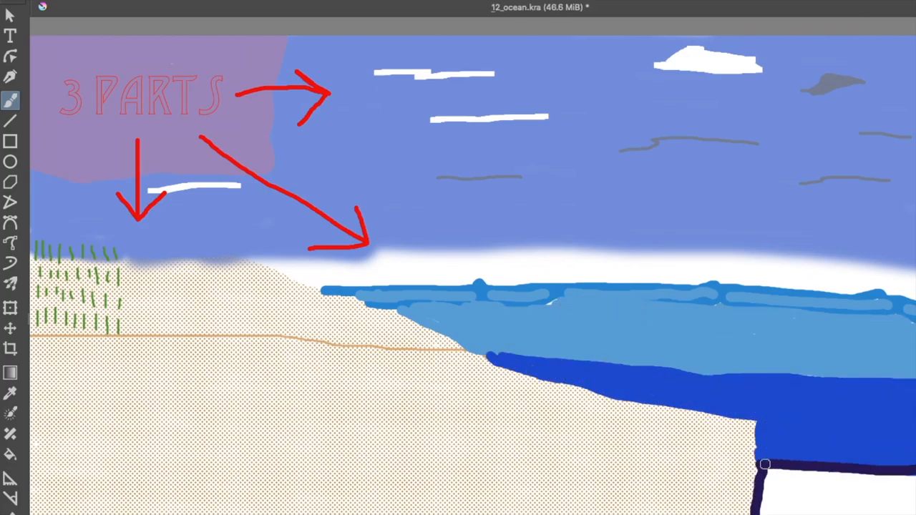
- Switch to the 13.kra document showing the cyan sky and water line sketch
{"action": "left_click_drag", "start_coordinate": [764, 464], "coordinate": [895, 480]}
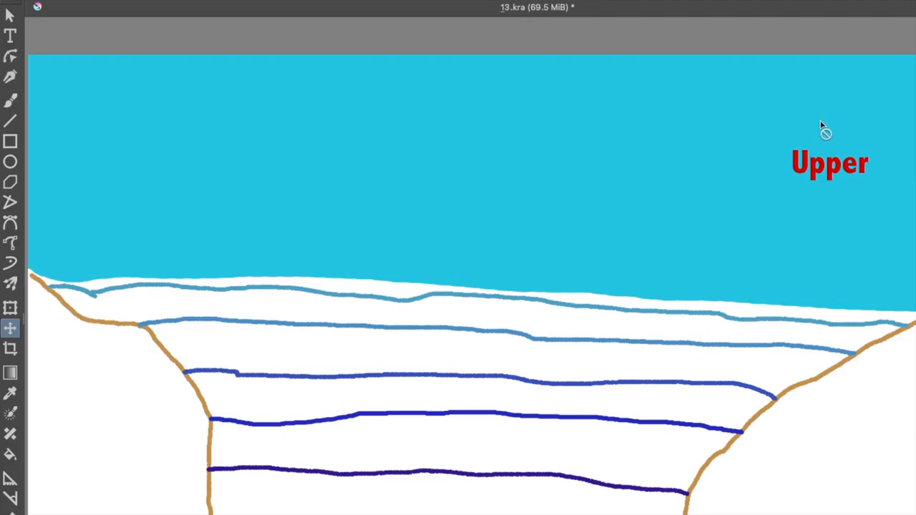
- Paint clouds, blue water bands and red horizon lines, then fill the left coast brown with the brush
{"action": "left_click", "coordinate": [10, 100]}
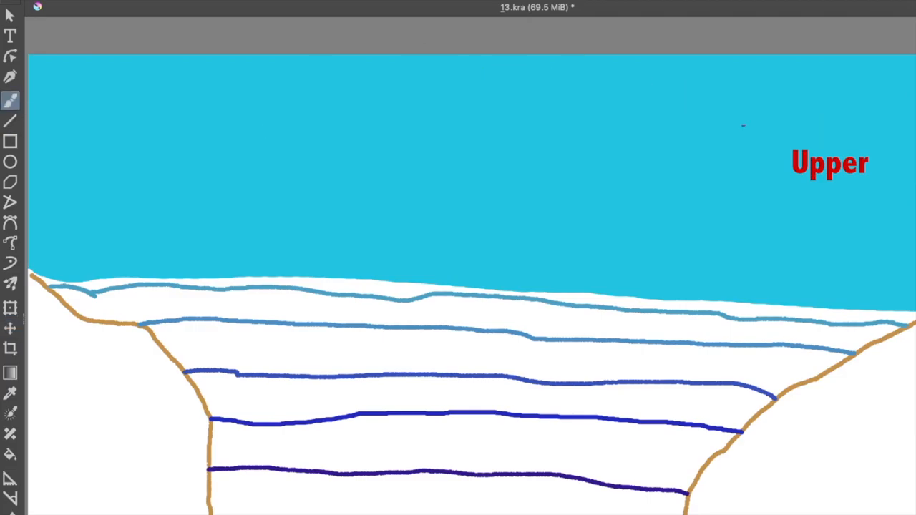
{"action": "left_click", "coordinate": [743, 126]}
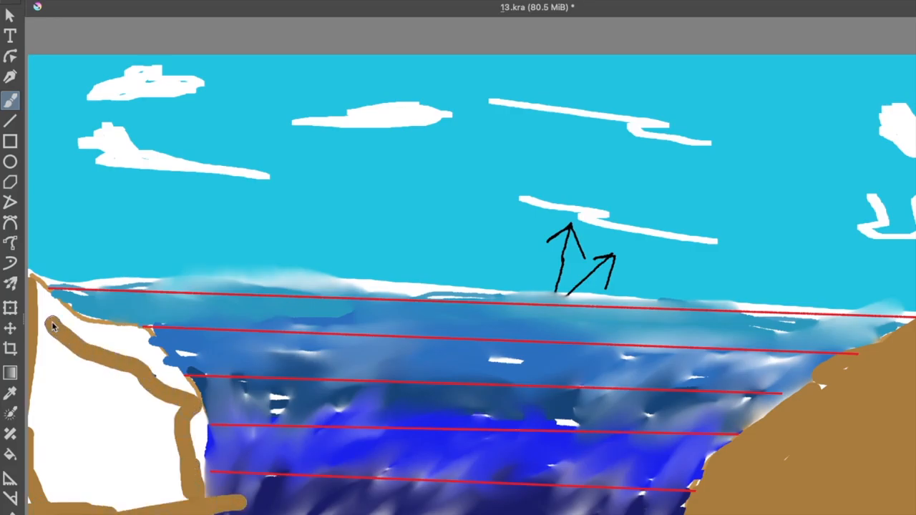
{"action": "left_click_drag", "start_coordinate": [55, 326], "coordinate": [122, 465]}
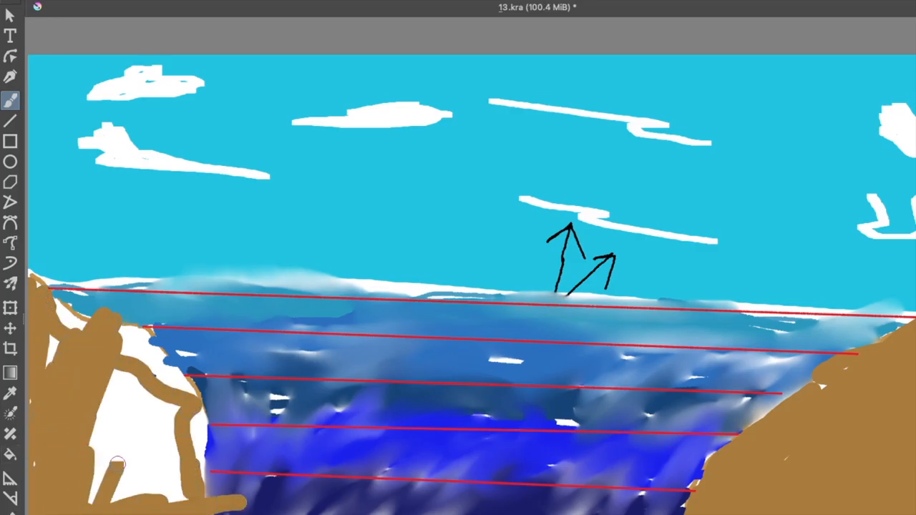